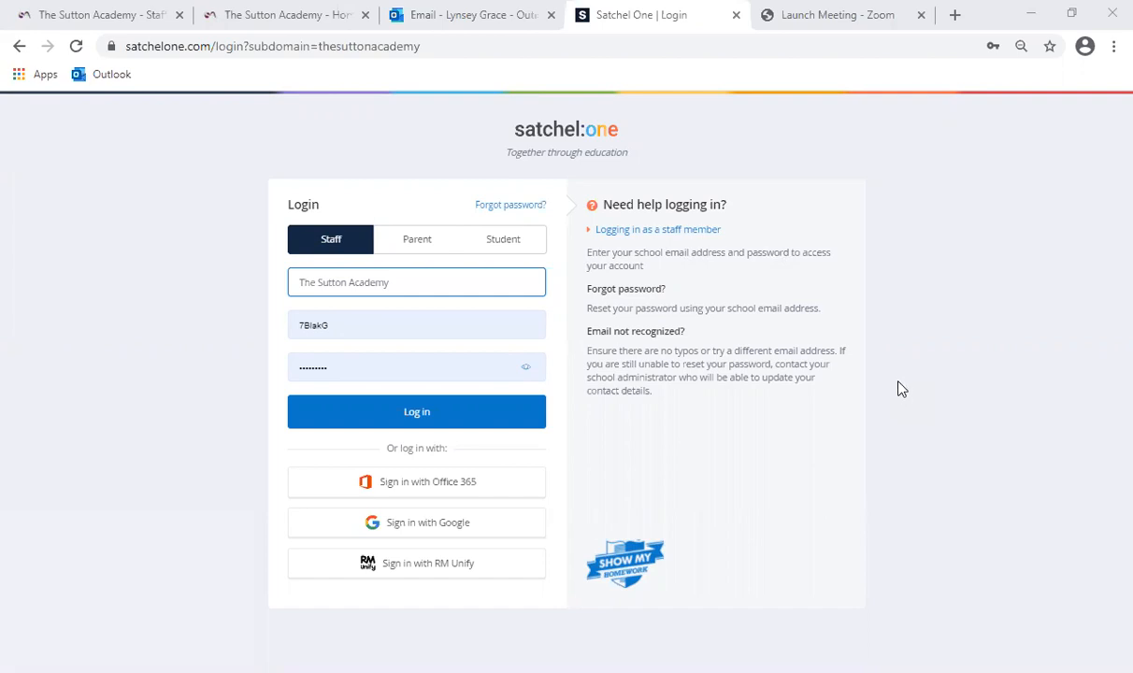
mouse_move(901, 359)
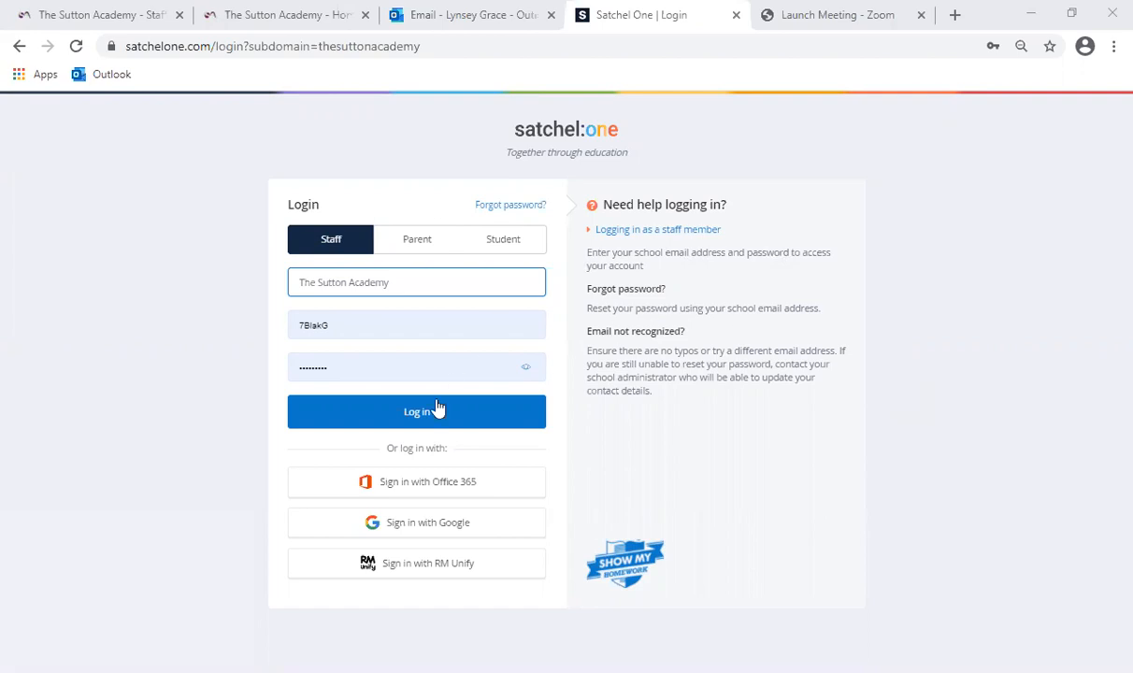
Log in with the pre-filled staff school, username and password.
click(415, 411)
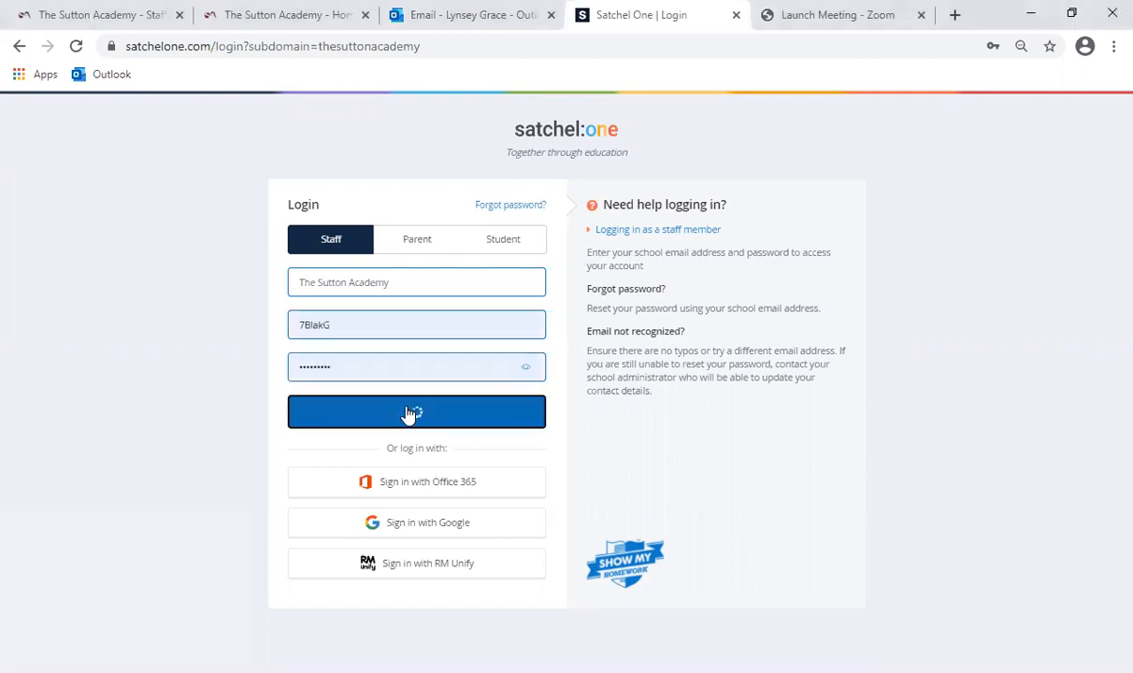
Complete the login and land on the empty To-do list of issued homework.
click(414, 411)
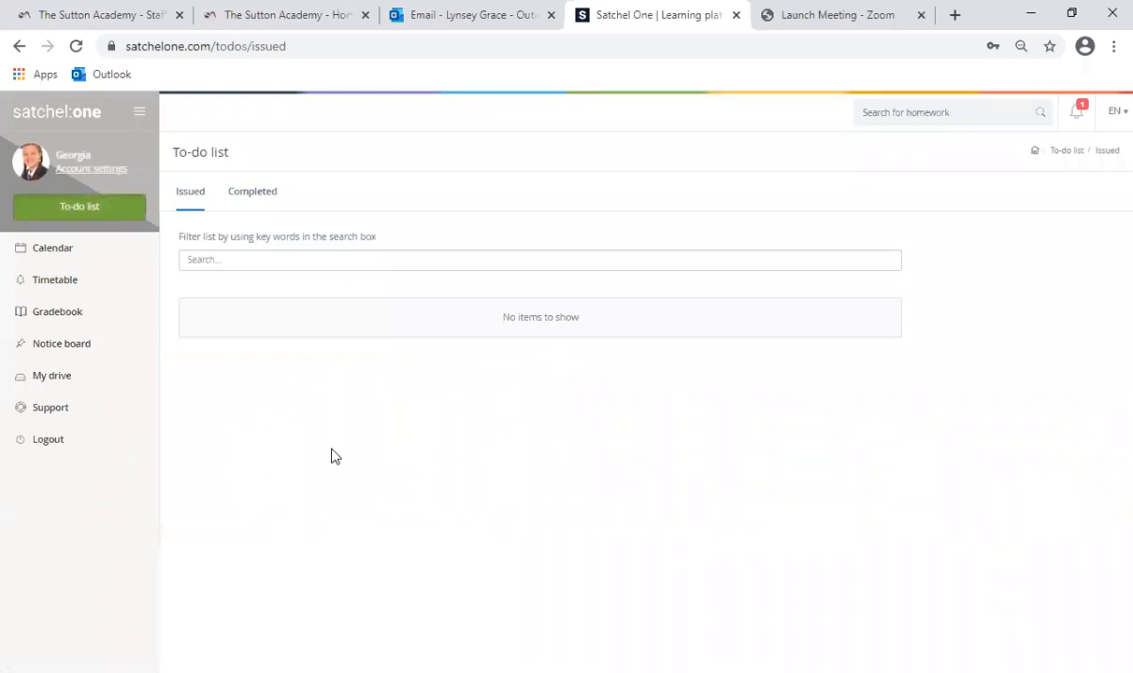
mouse_move(101, 254)
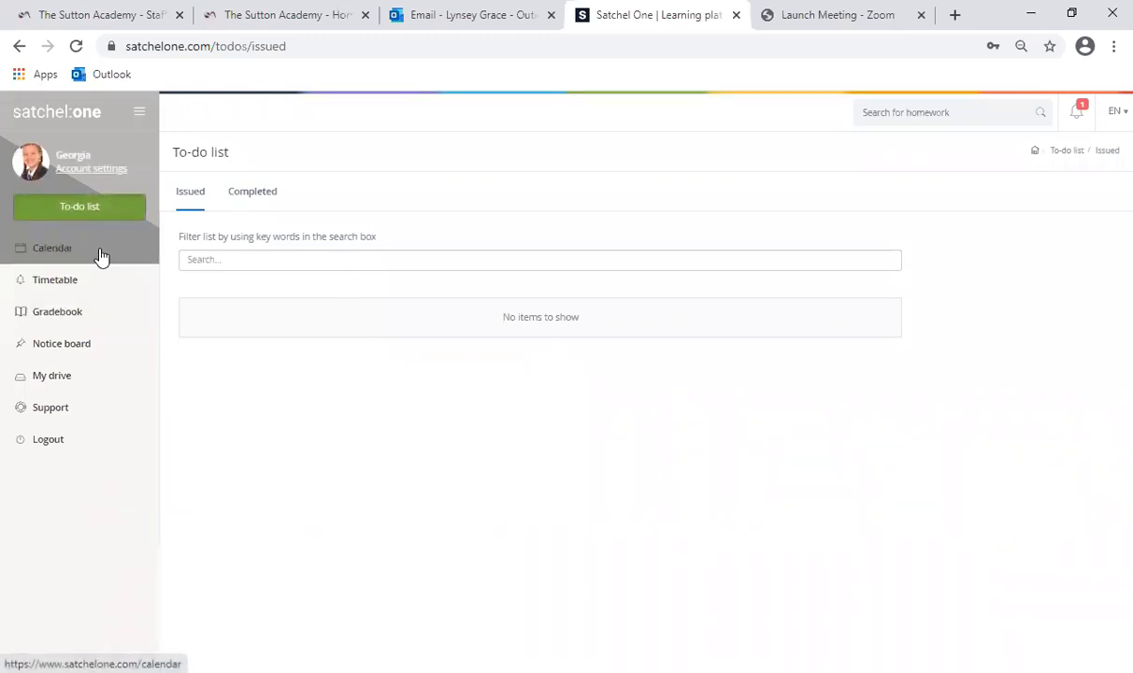
mouse_move(97, 310)
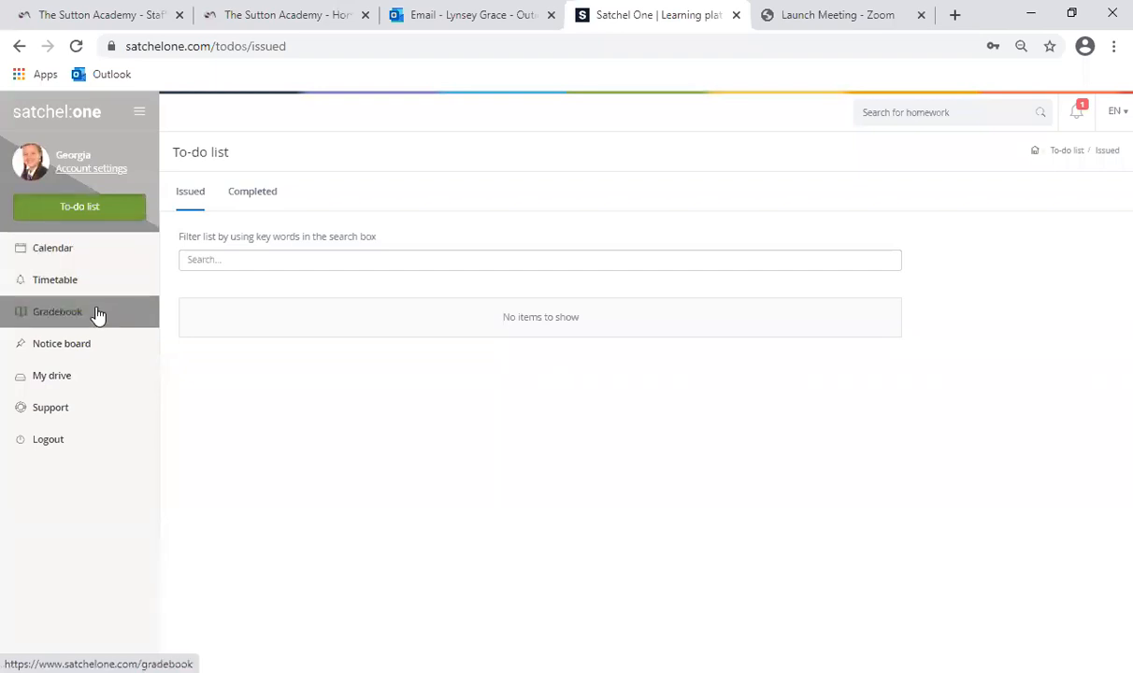
mouse_move(83, 441)
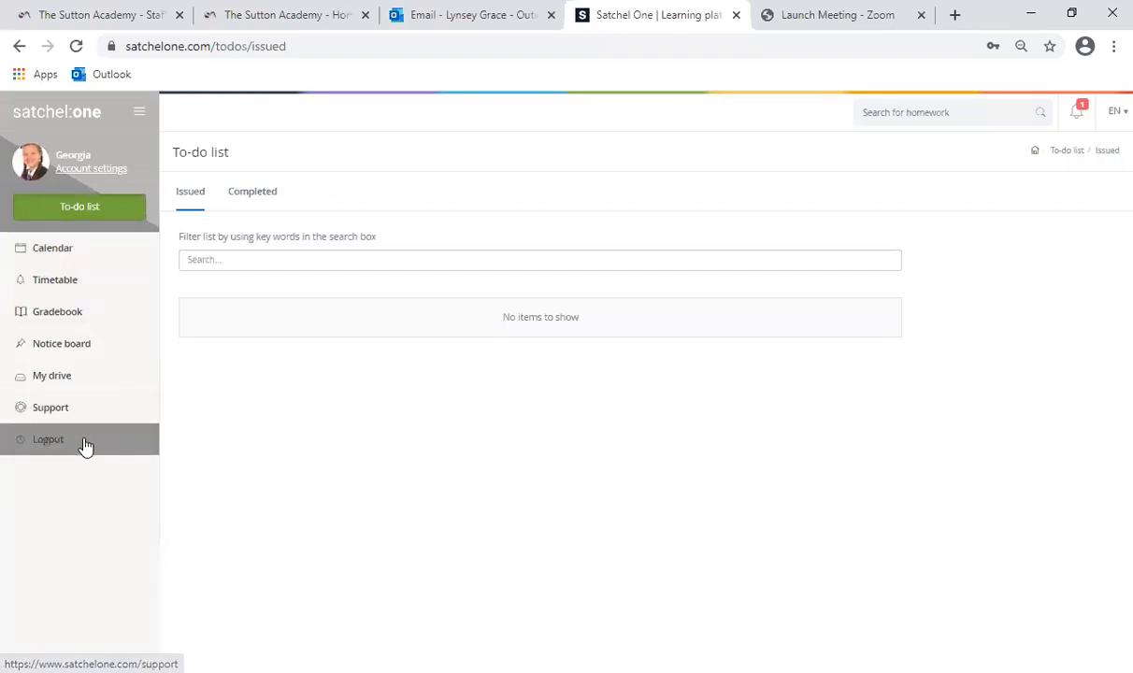
mouse_move(75, 280)
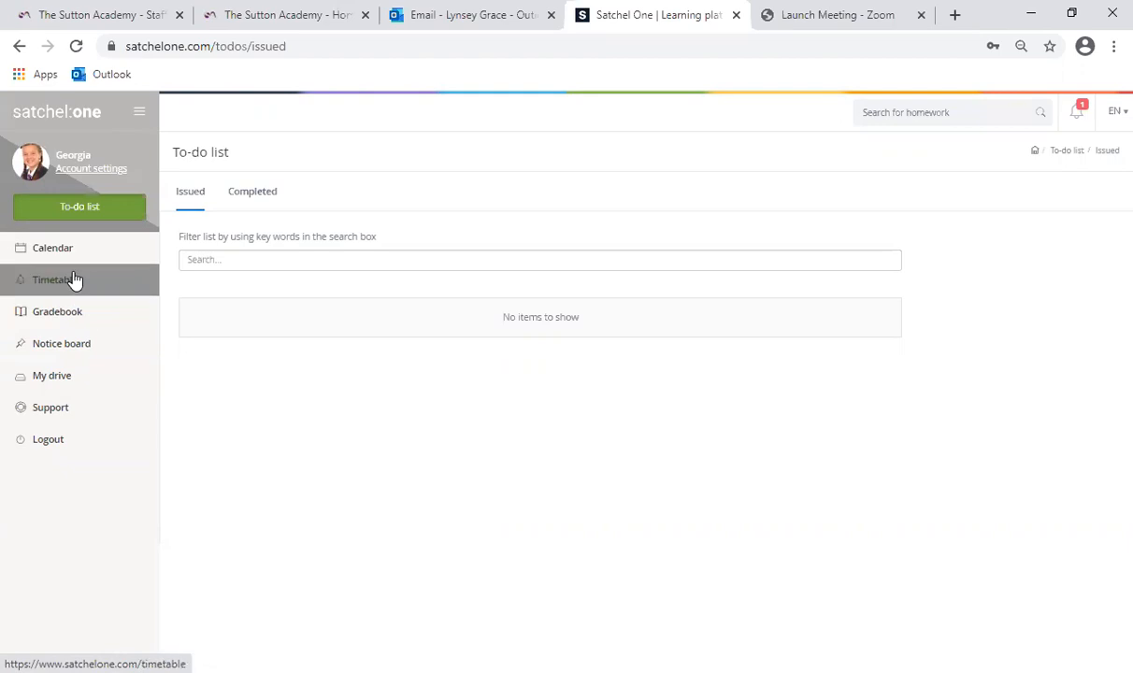
Switch from the to-do list to the weekly Timetable via the left sidebar.
click(52, 281)
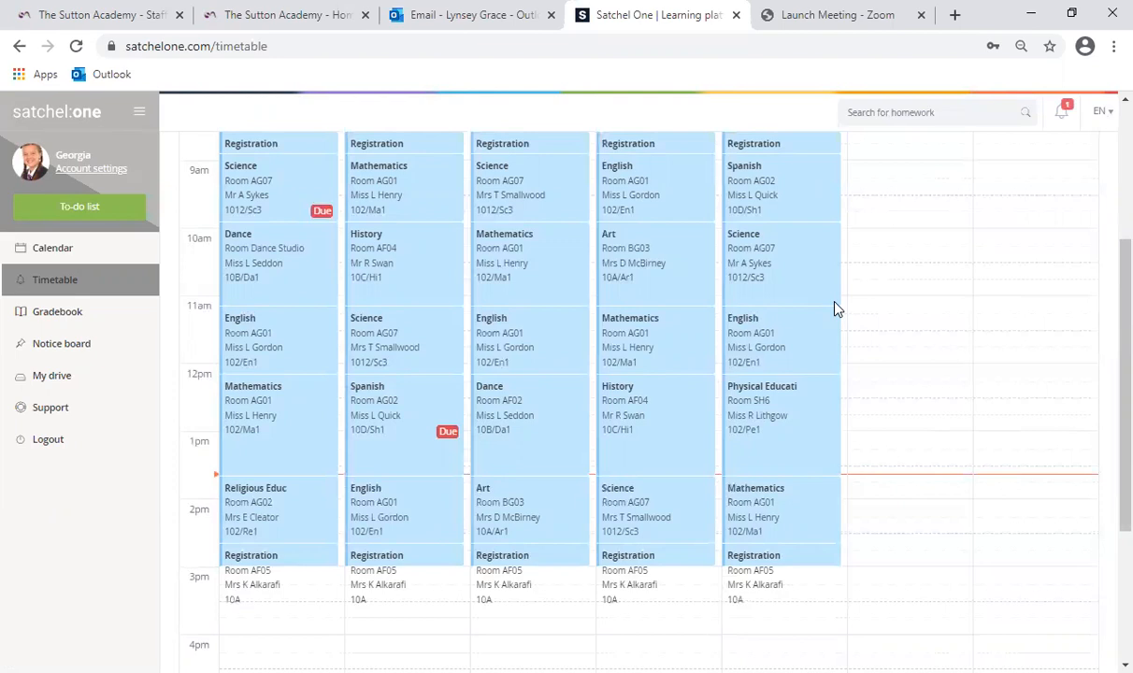
mouse_move(422, 419)
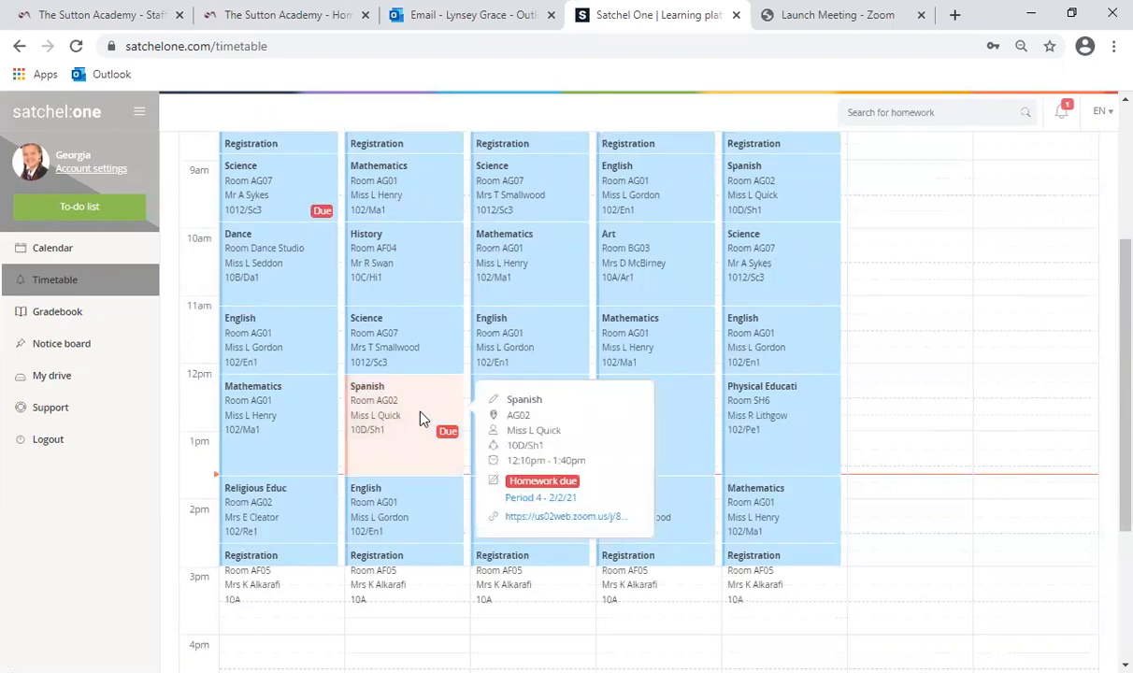
mouse_move(600, 415)
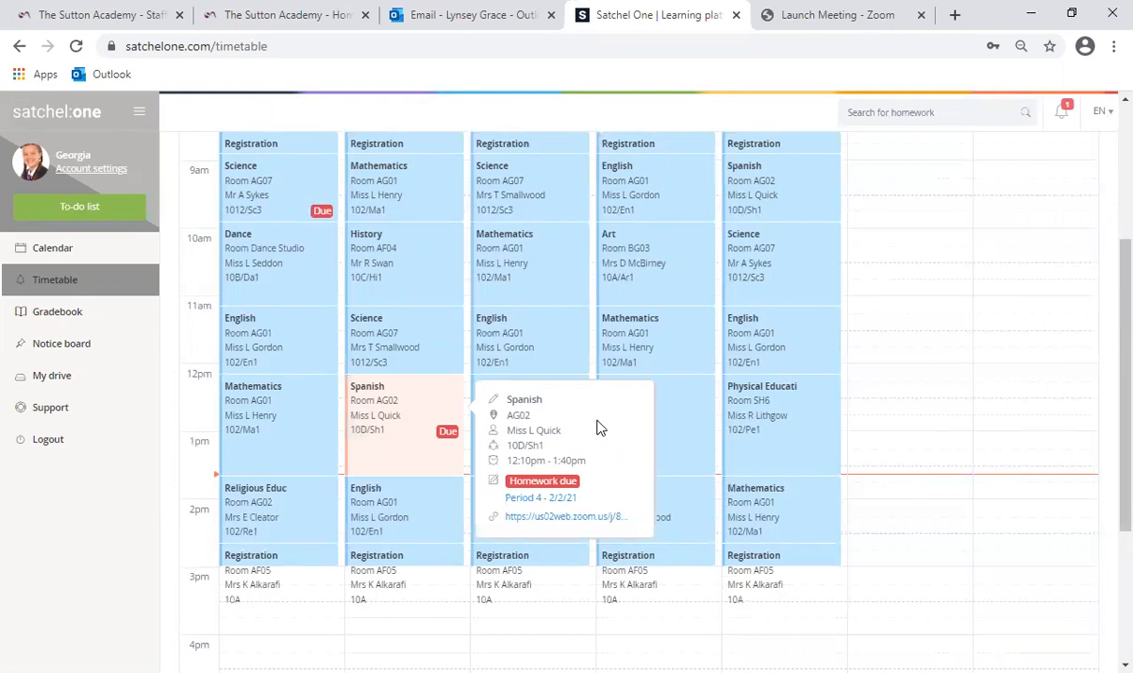
mouse_move(606, 440)
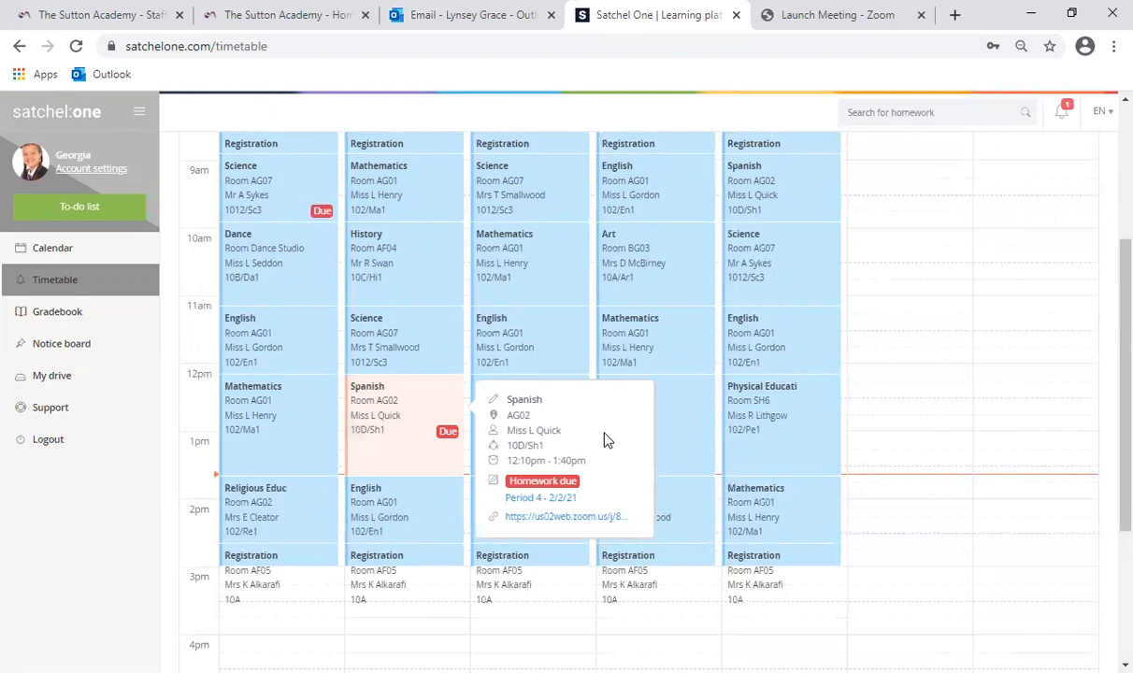
mouse_move(625, 521)
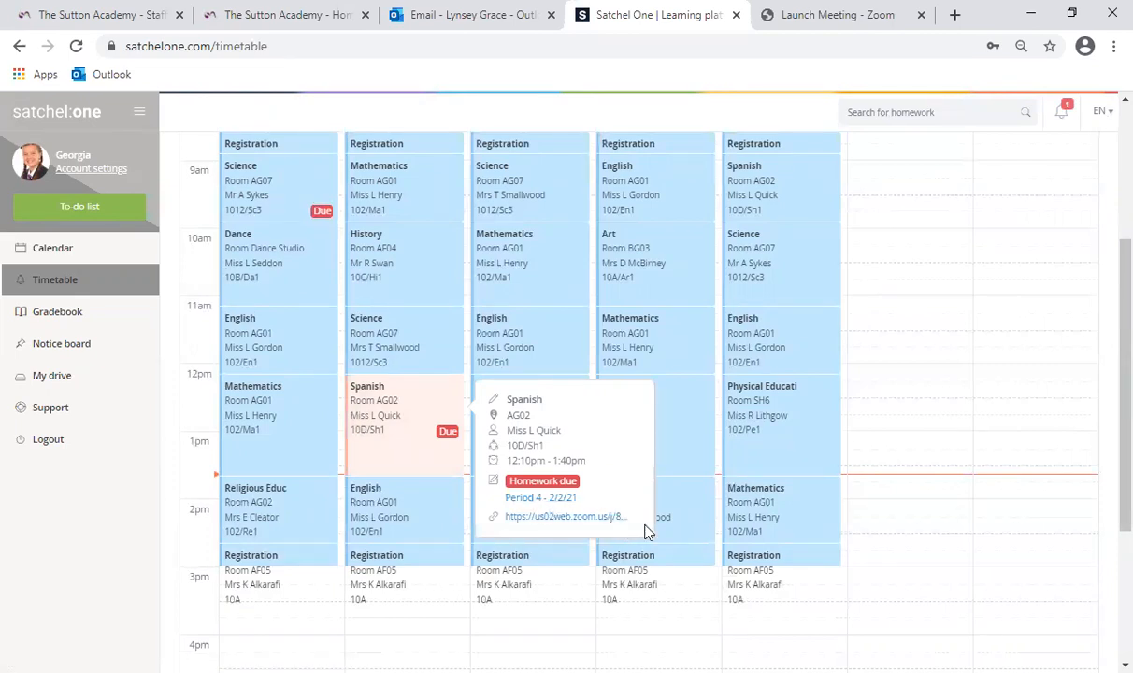
mouse_move(533, 497)
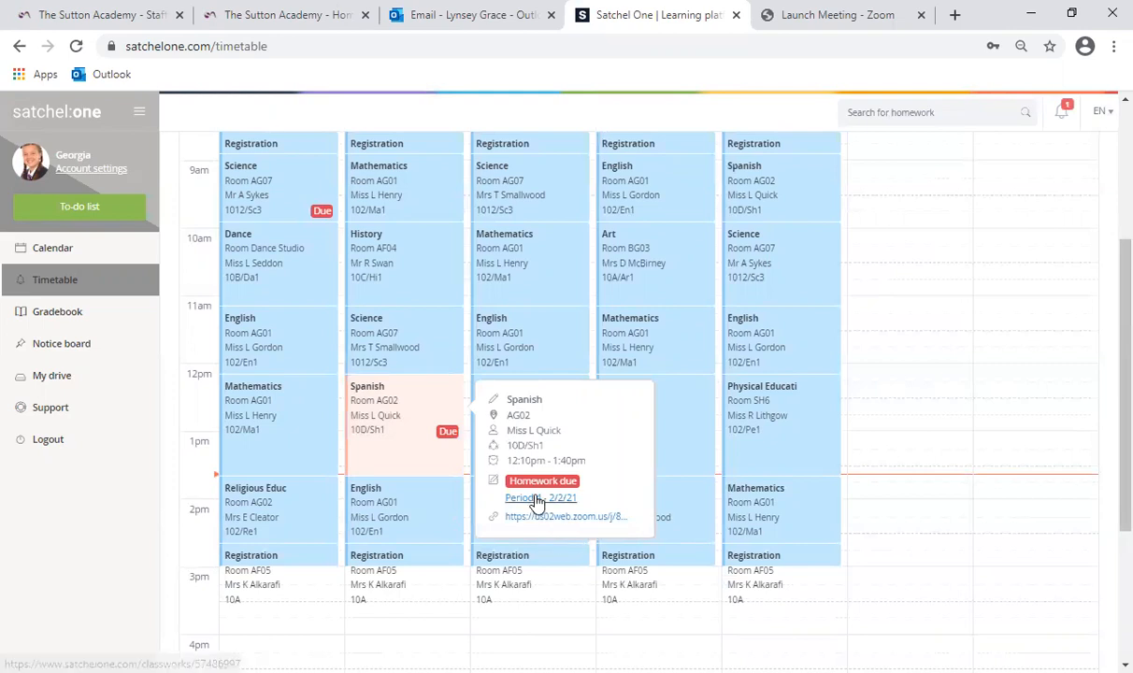
Open the 'Period 4 - 2/2/21' Spanish homework task from the lesson popup.
click(539, 497)
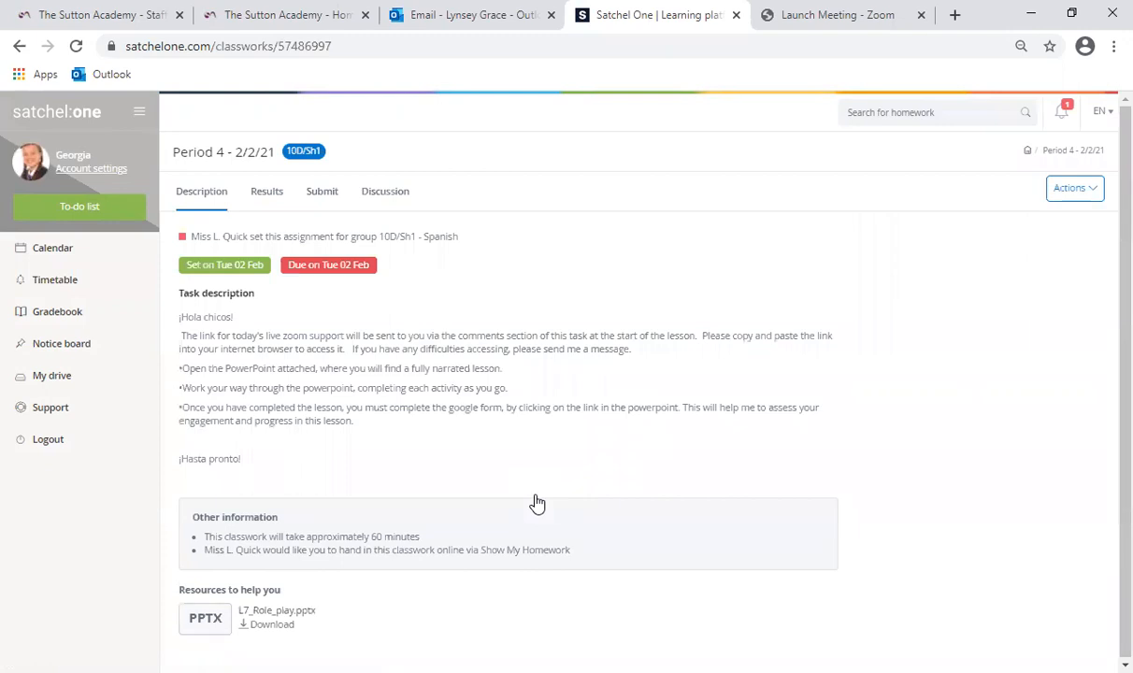
mouse_move(46, 82)
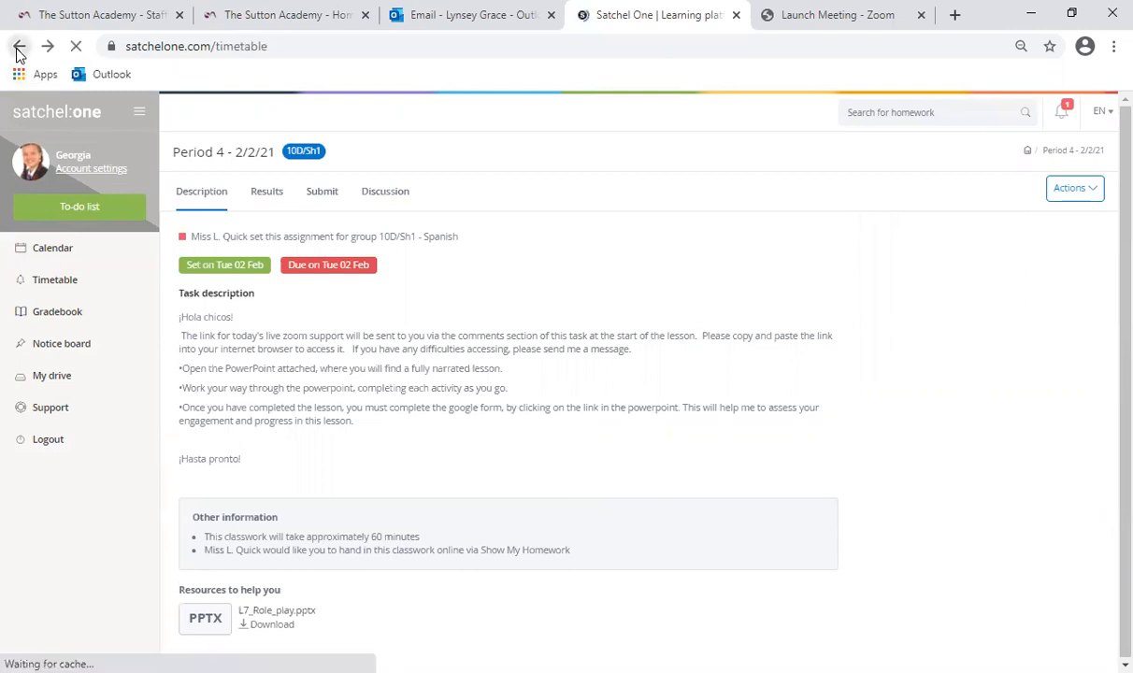
Go back in the browser from the homework task to the weekly timetable.
click(17, 48)
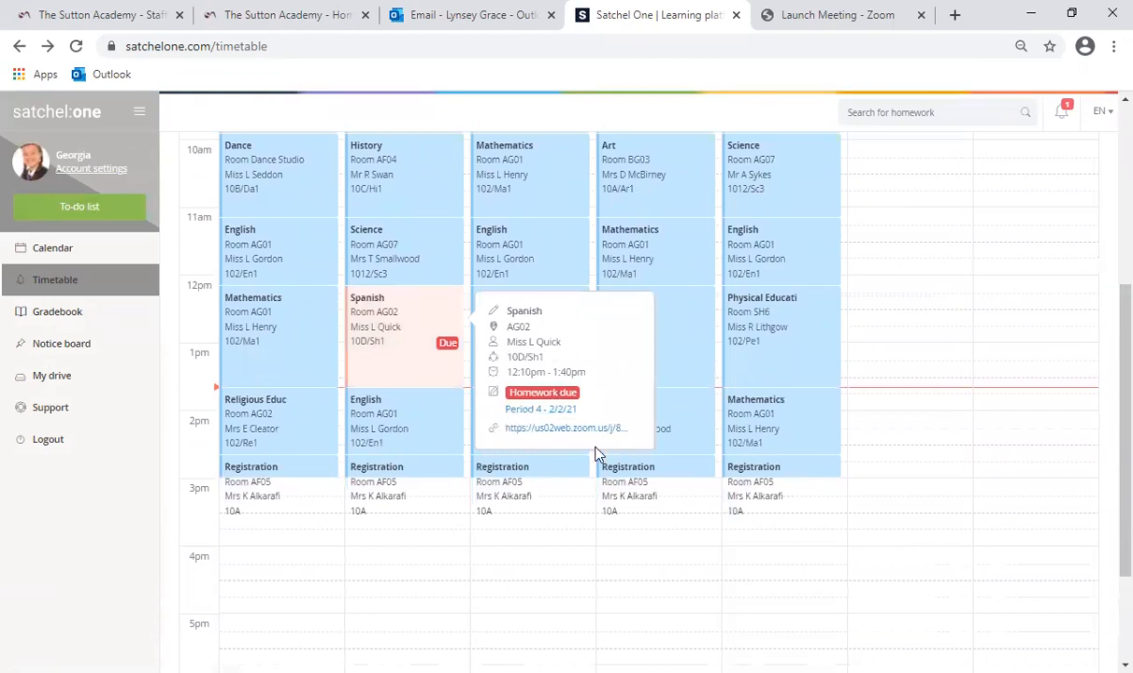
mouse_move(557, 452)
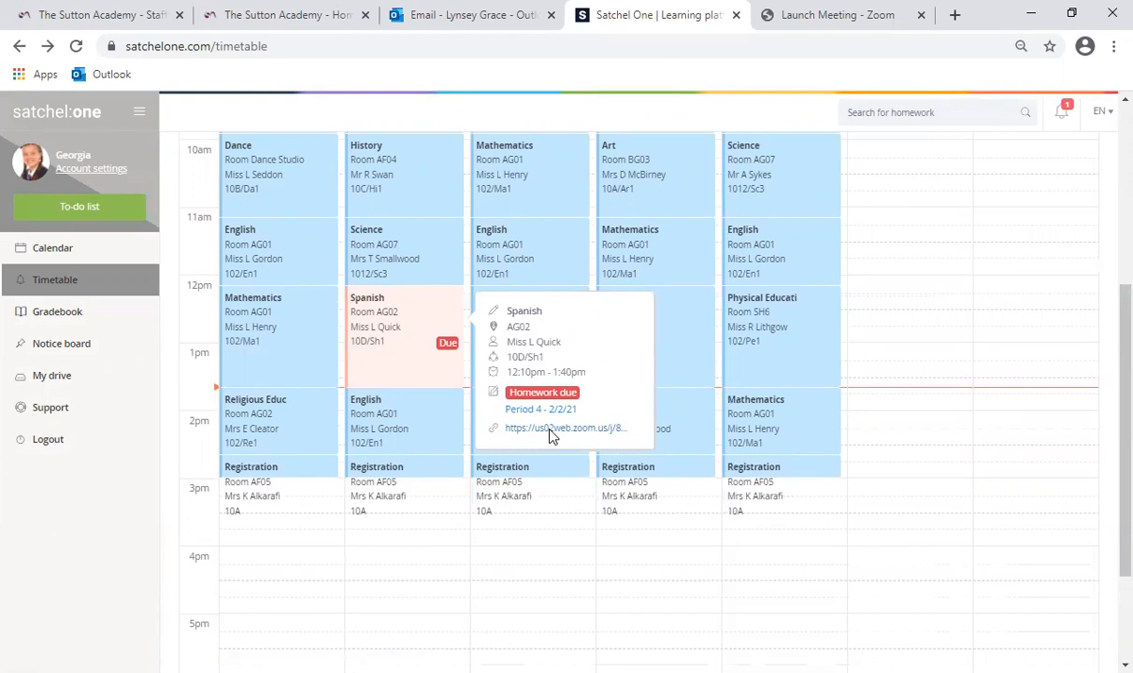
Follow the Spanish lesson's zoom.us link to the Zoom Launch Meeting page.
click(564, 428)
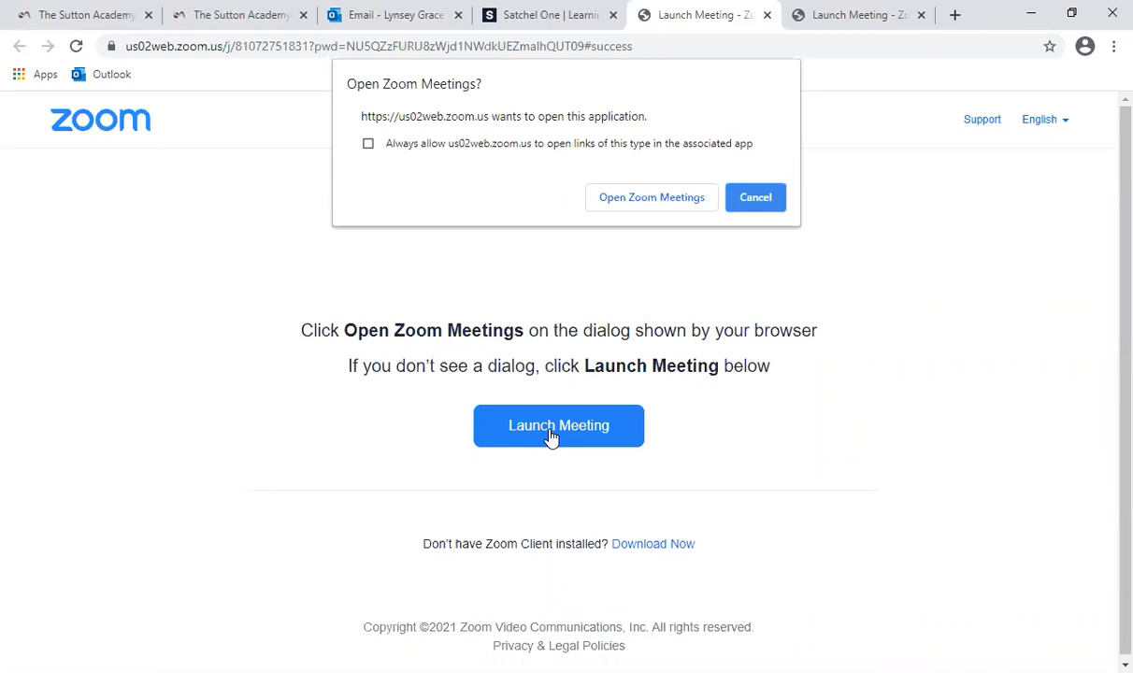
mouse_move(699, 317)
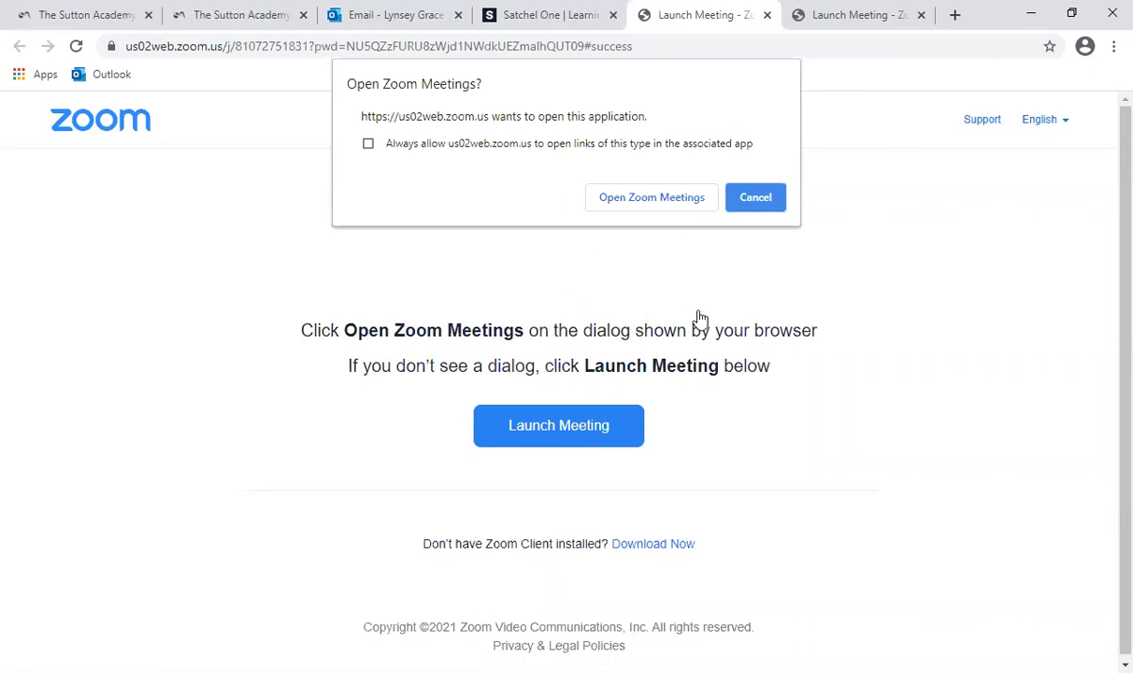
mouse_move(694, 318)
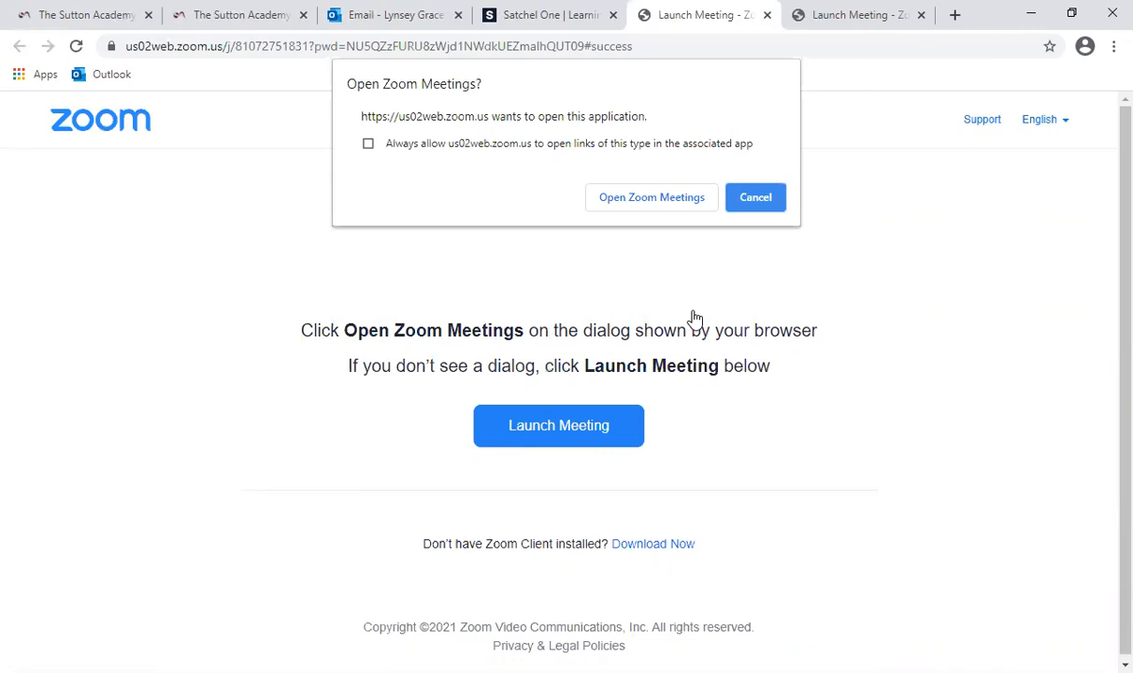